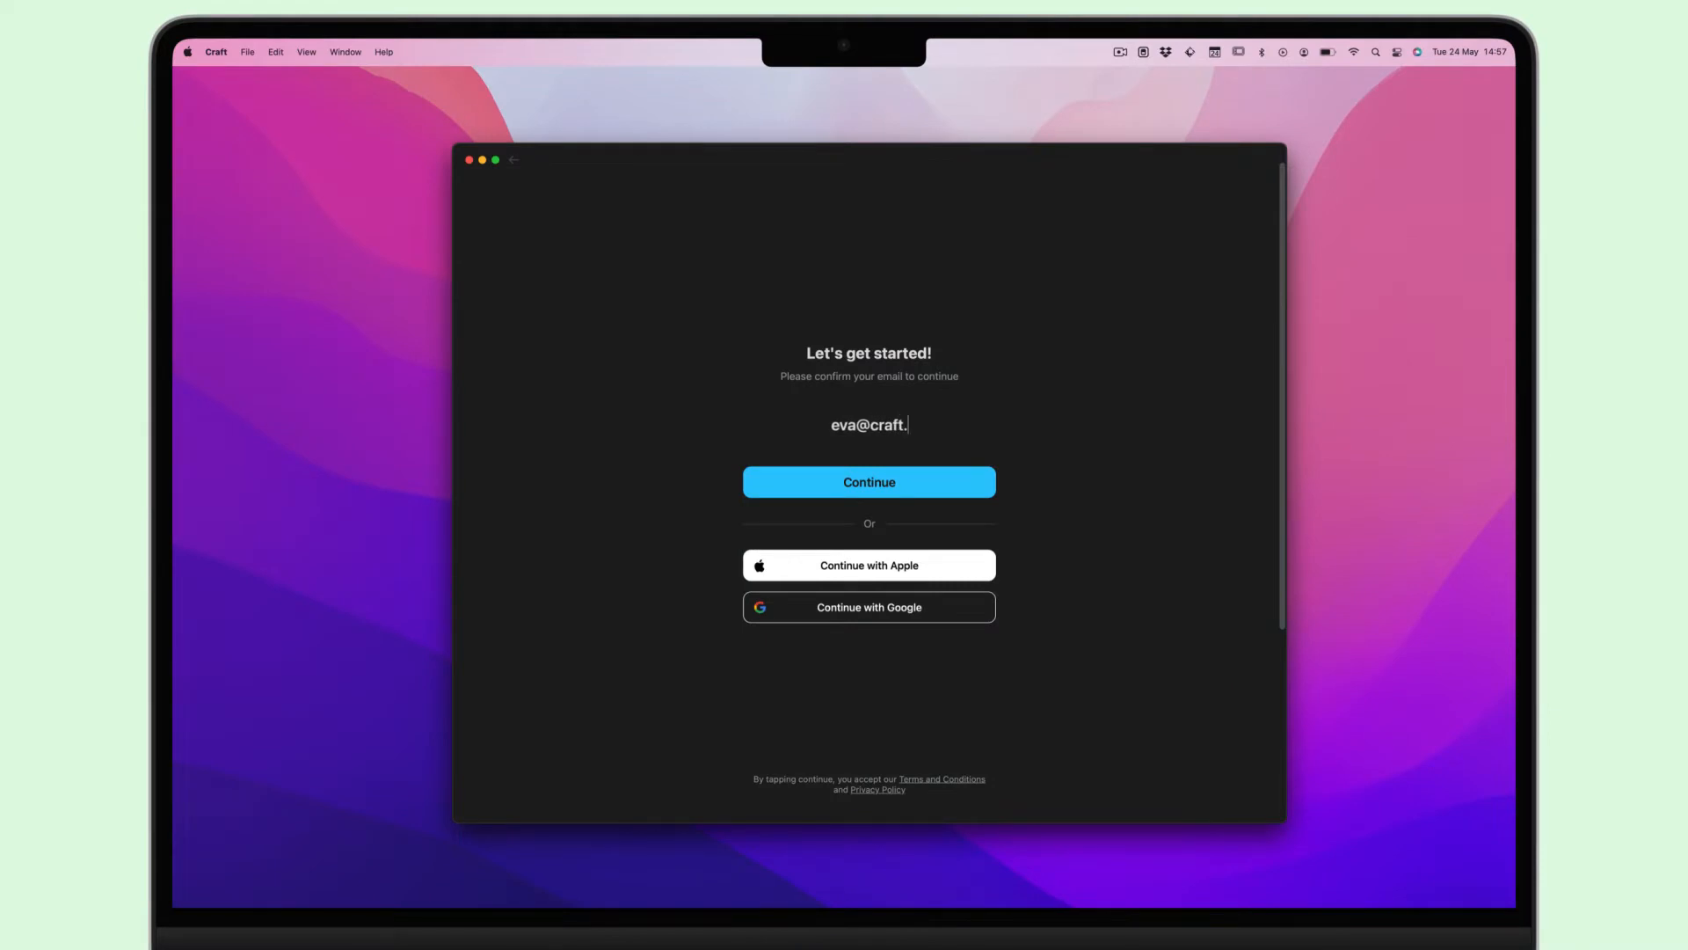
- Confirm the email to finish signing in and reach All Documents
{"action": "left_click", "coordinate": [869, 482]}
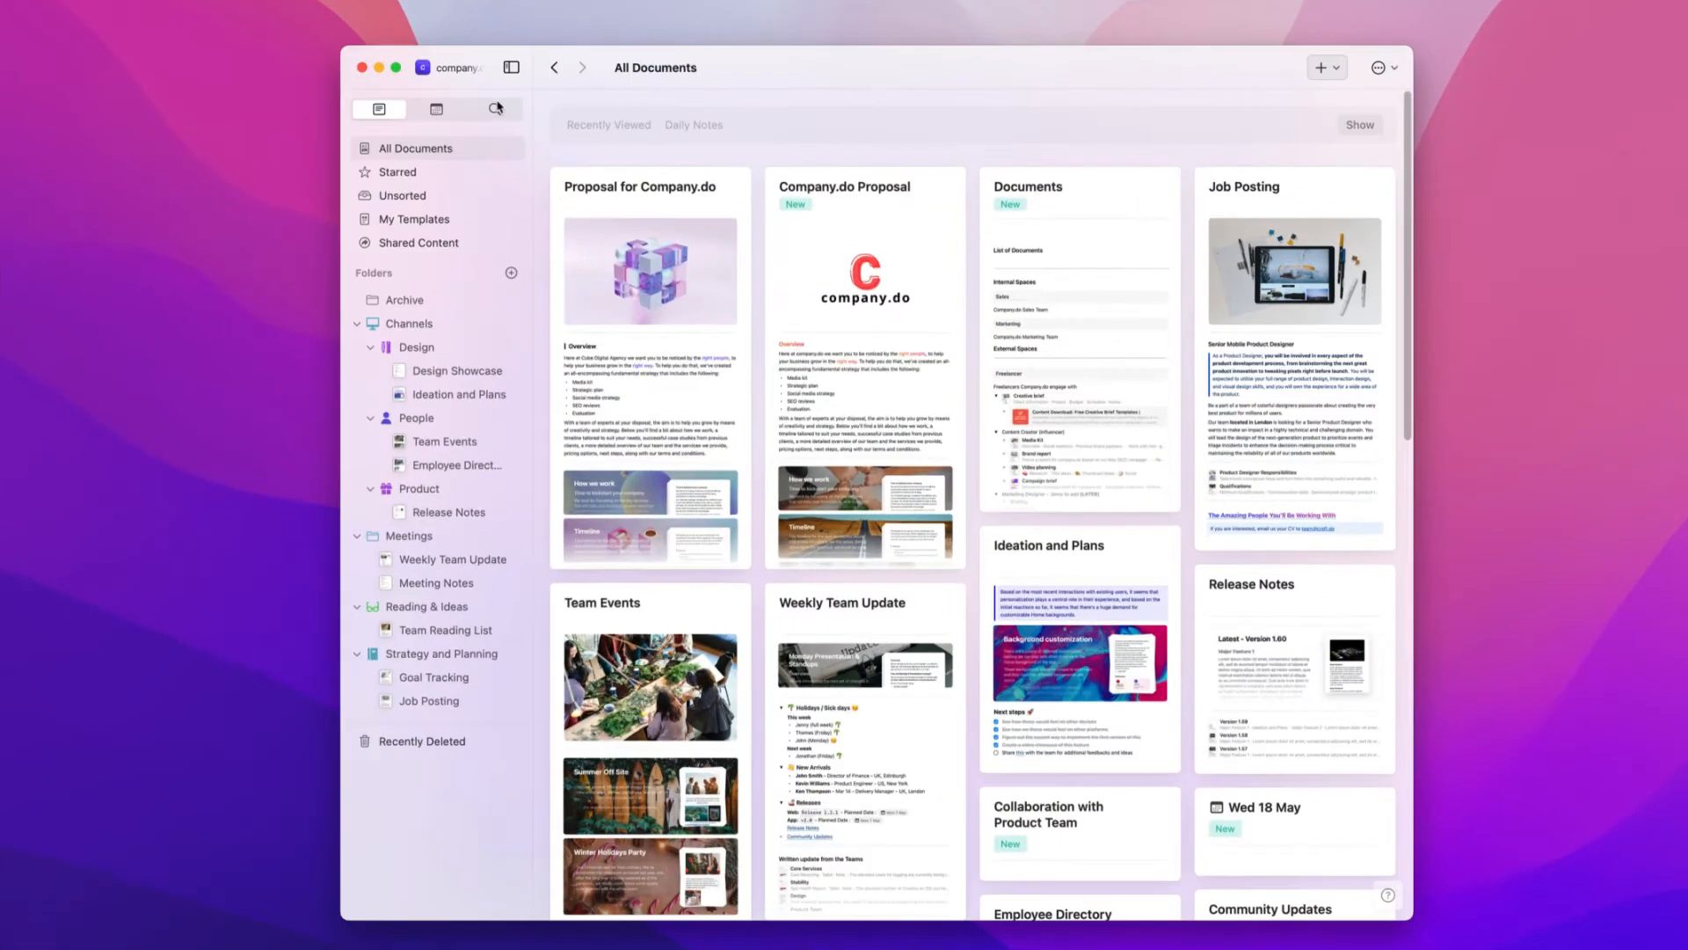
{"action": "left_click", "coordinate": [455, 68]}
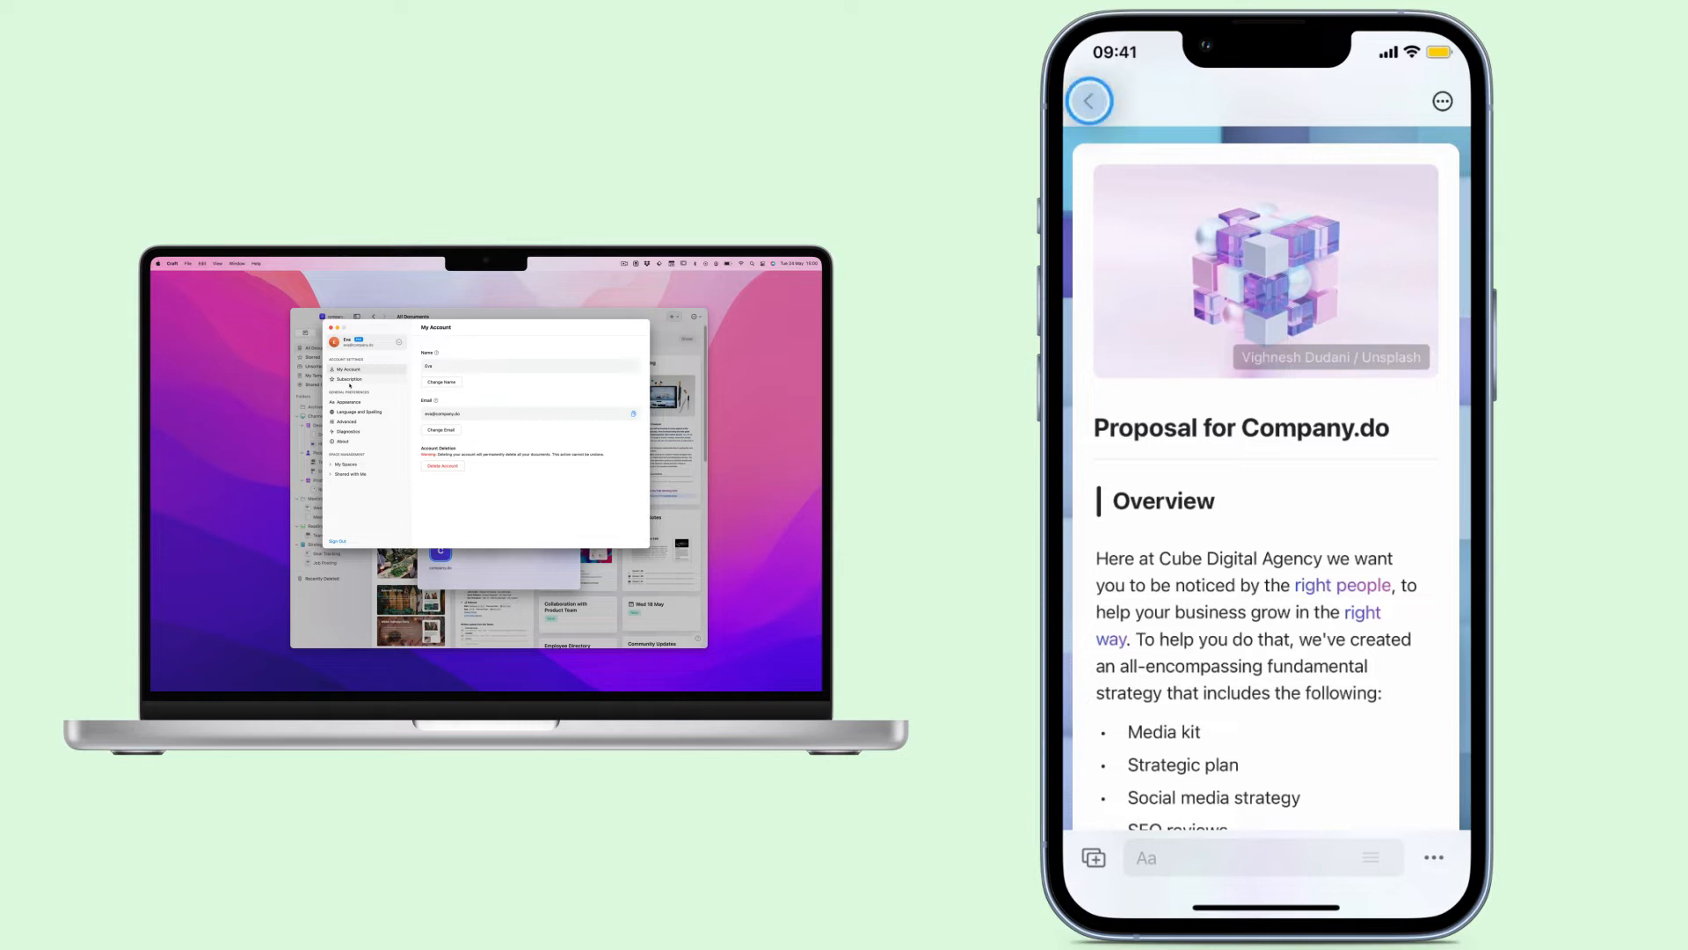
- Go back from the Company.do proposal to the All Documents sidebar
{"action": "left_click", "coordinate": [1094, 99]}
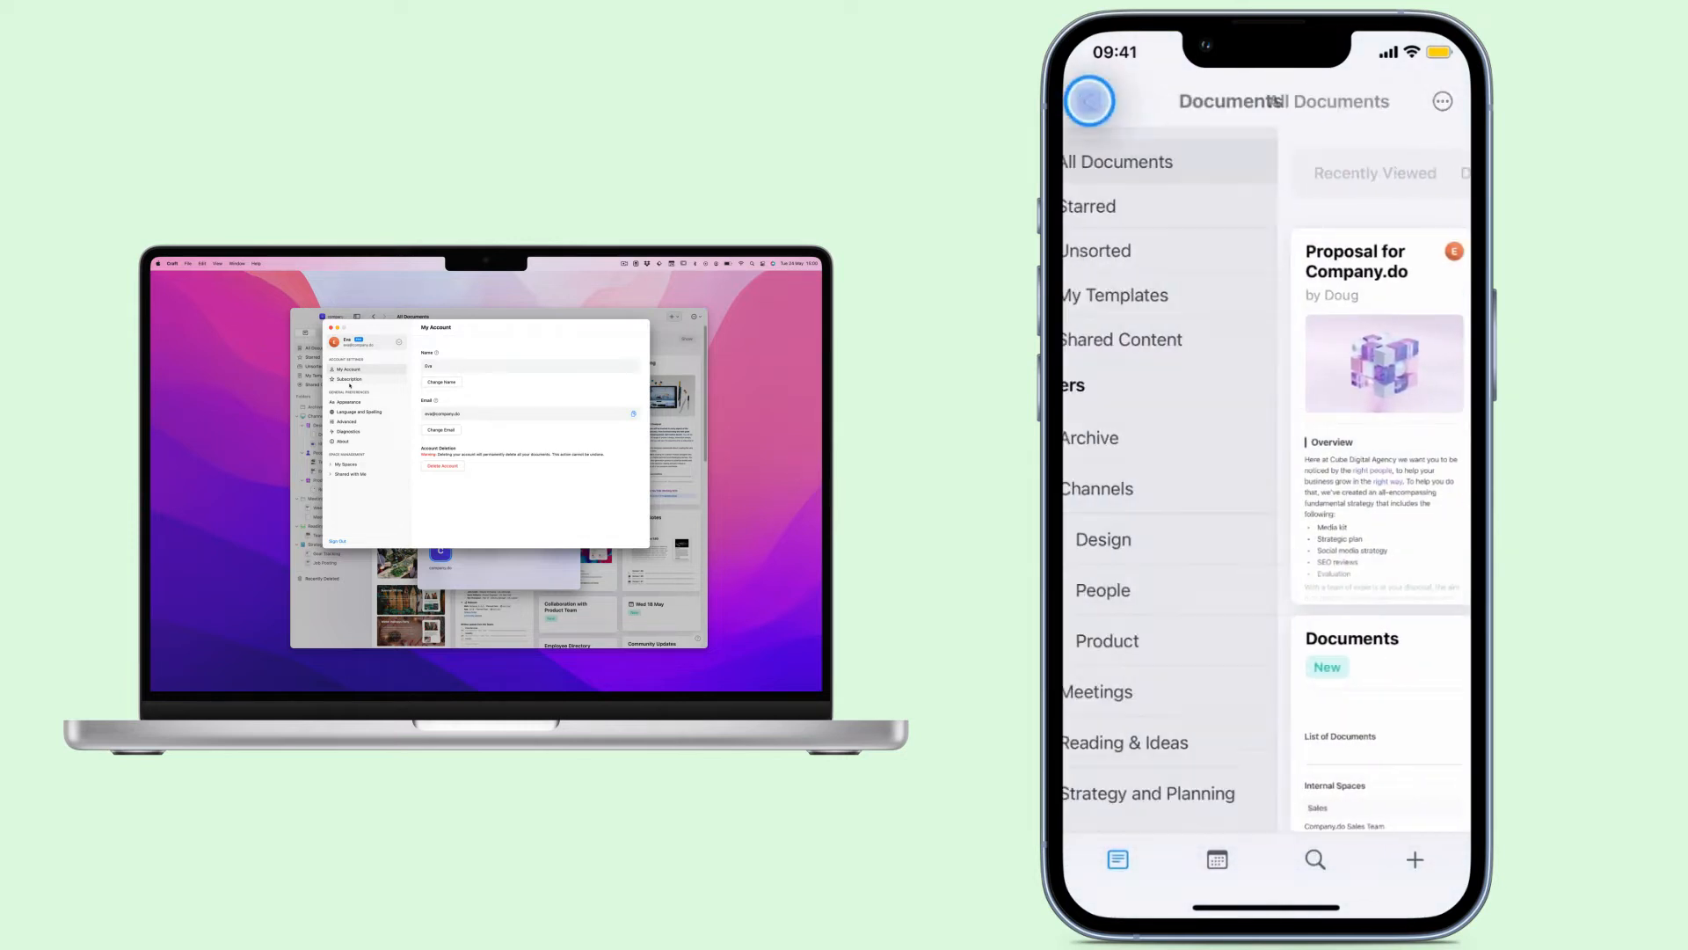
{"action": "left_click", "coordinate": [1092, 98]}
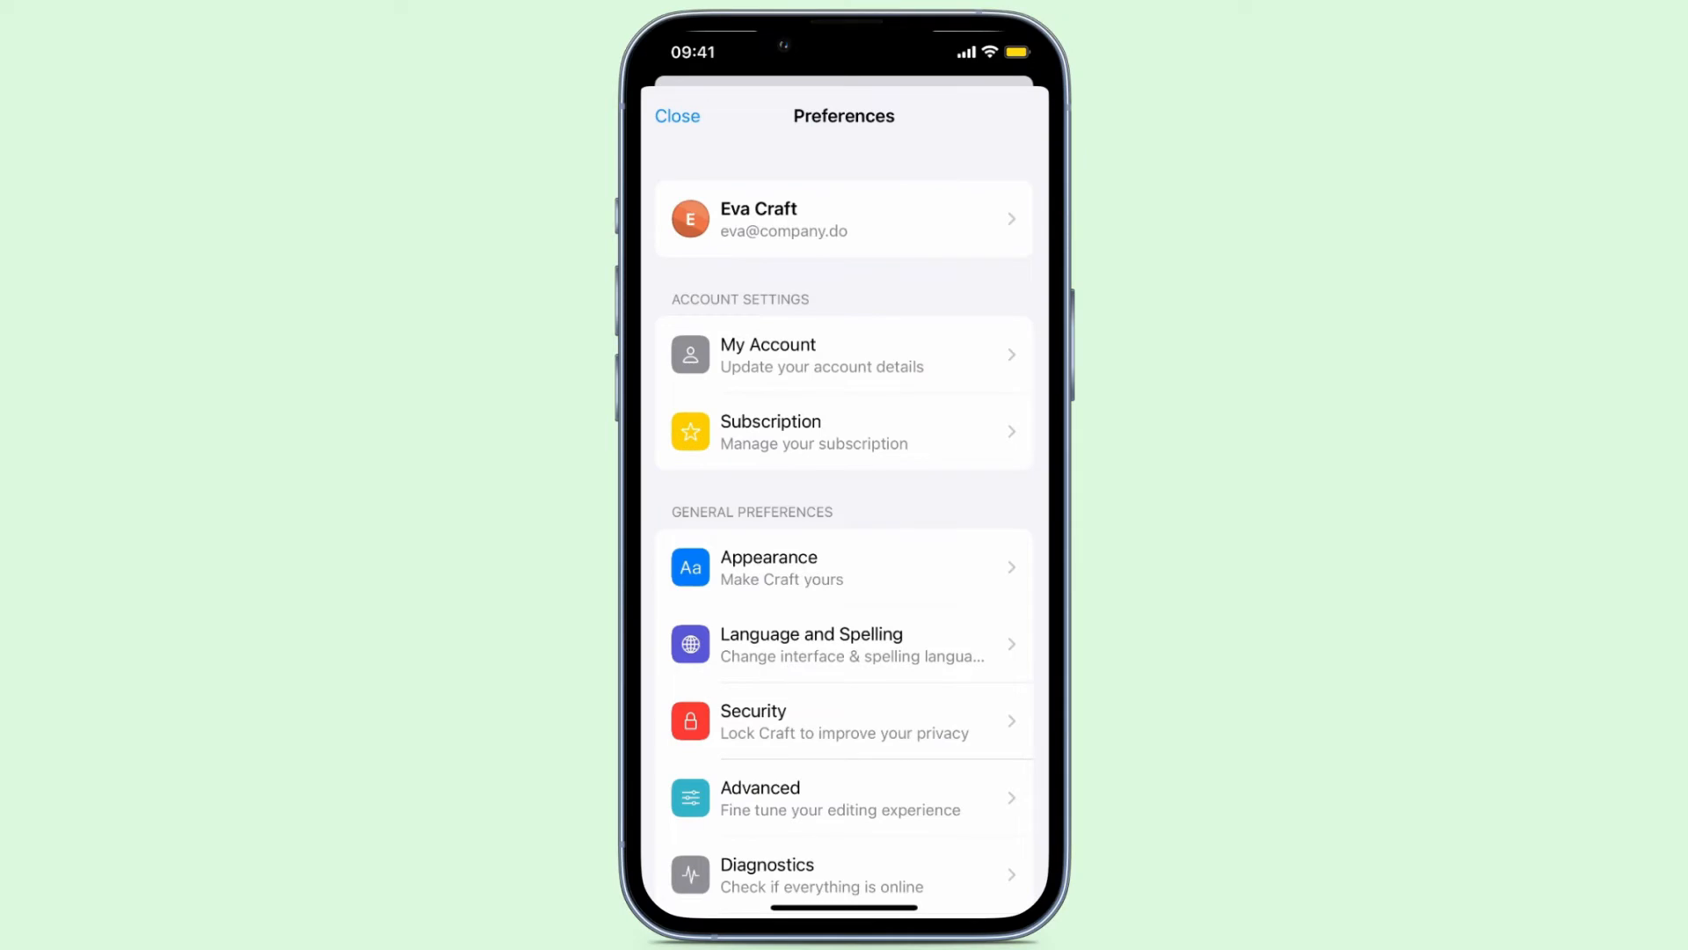
- Open Subscription details and scroll to see the Not Subscribed plan
{"action": "left_click", "coordinate": [843, 432]}
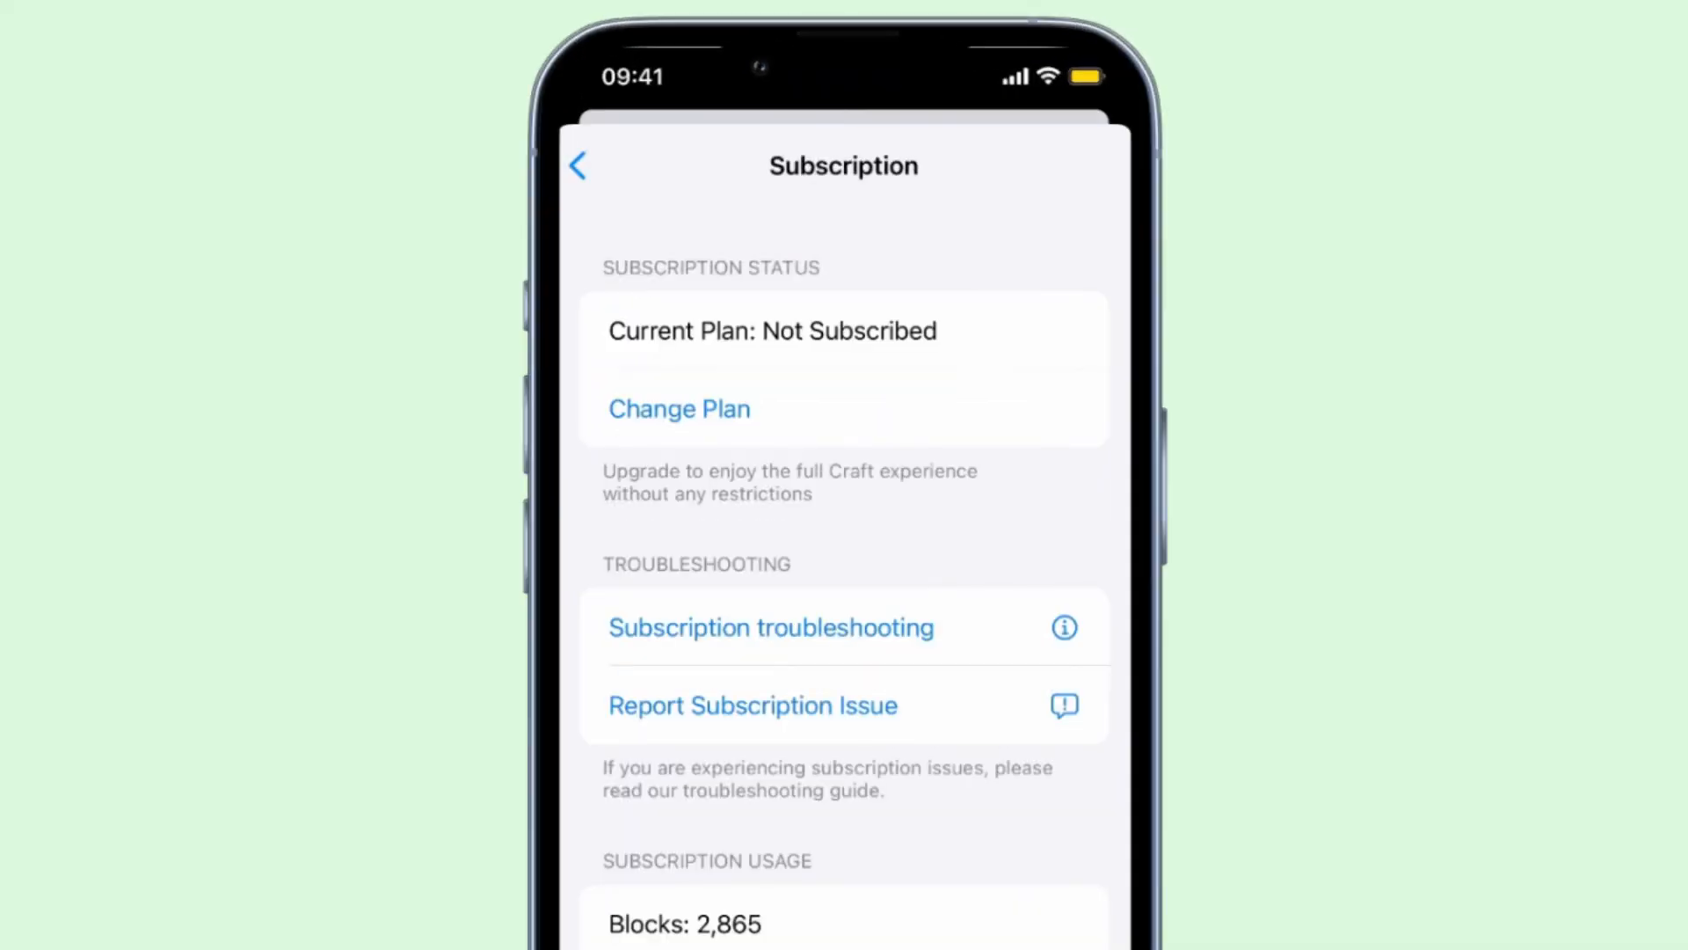
{"action": "scroll", "scroll_direction": "down", "scroll_amount": 3}
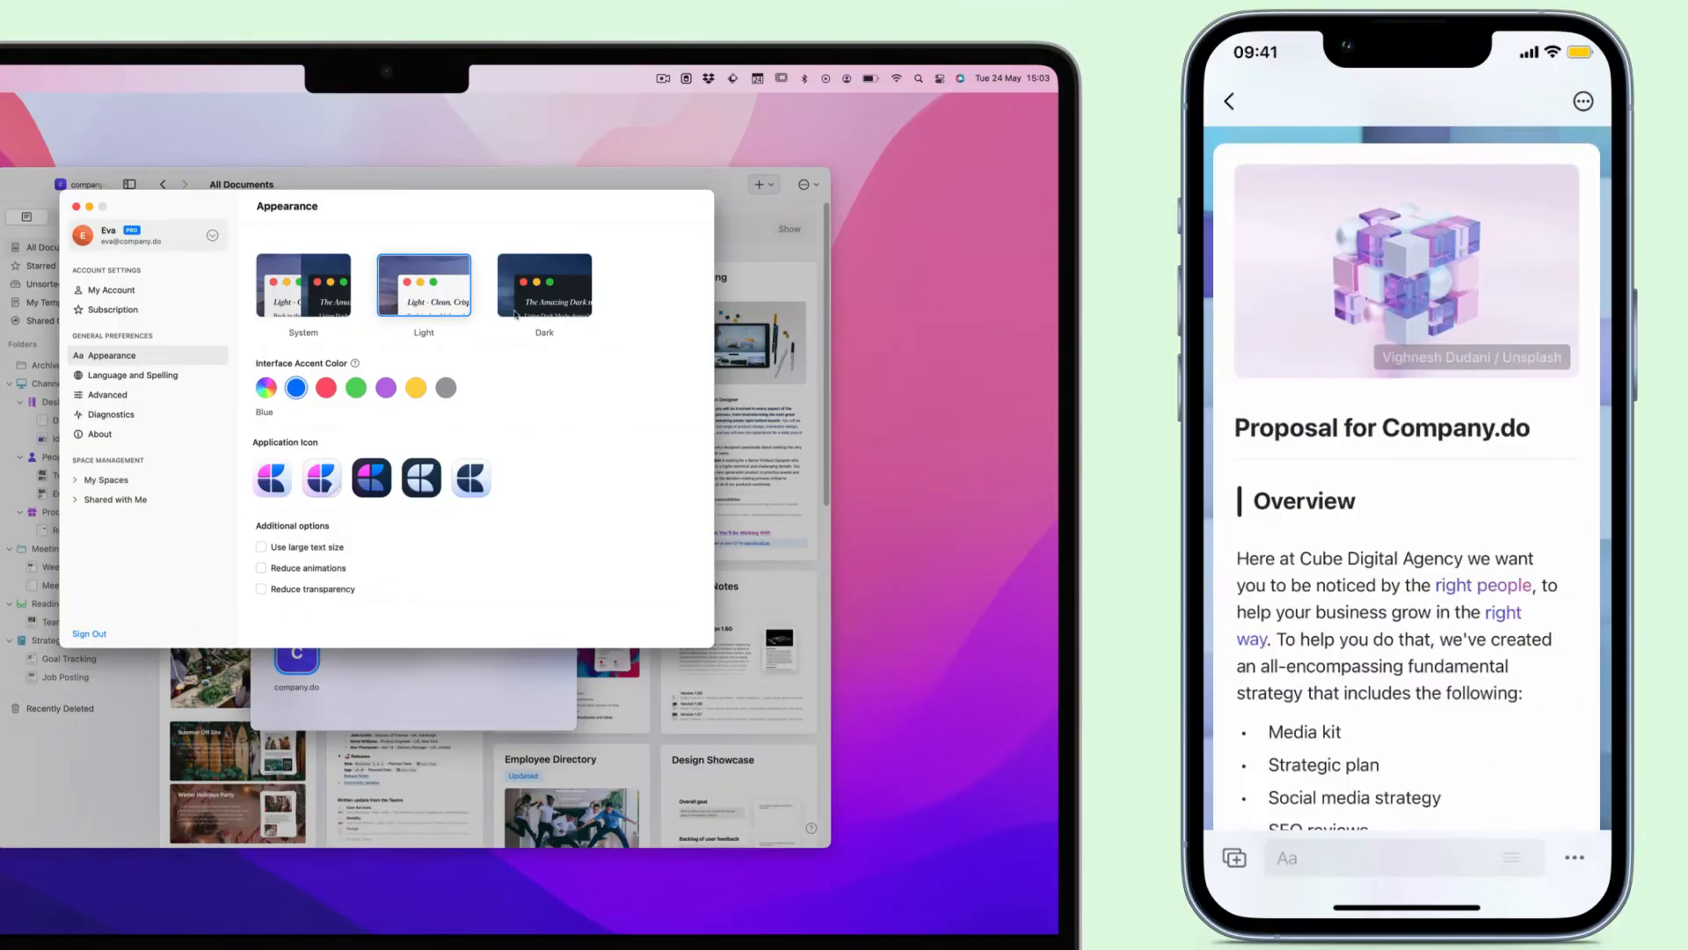
- Set appearance to System after trying Dark, and the accent colour to green
{"action": "left_click", "coordinate": [545, 284]}
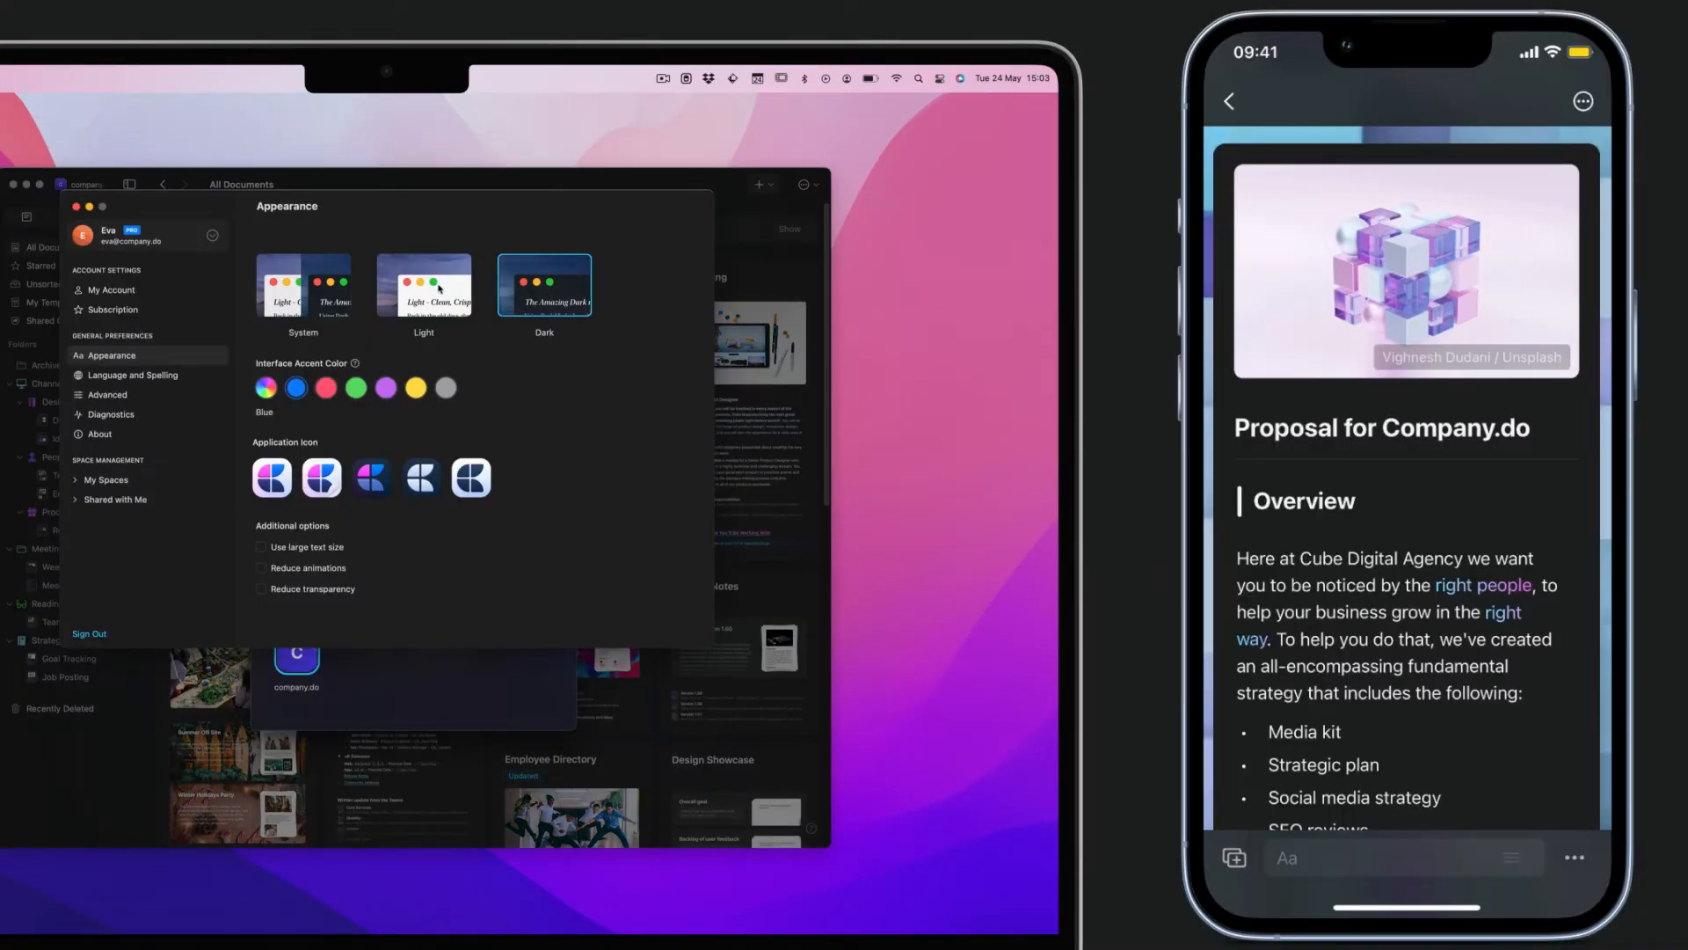
{"action": "left_click", "coordinate": [424, 284]}
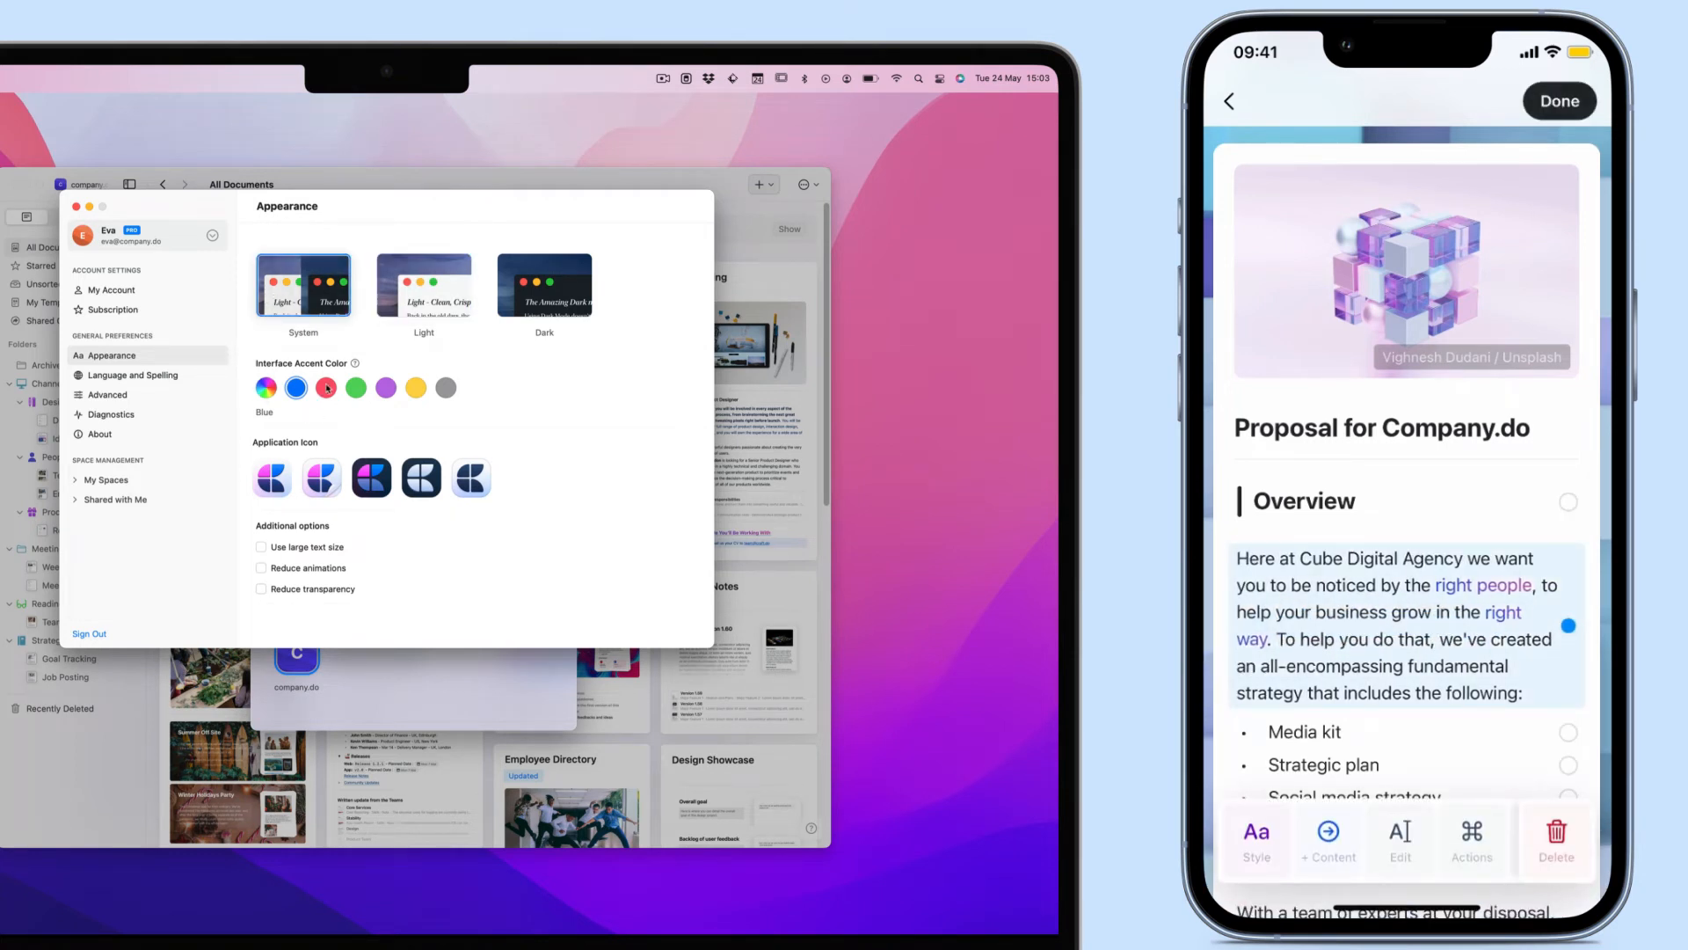
{"action": "left_click", "coordinate": [326, 388]}
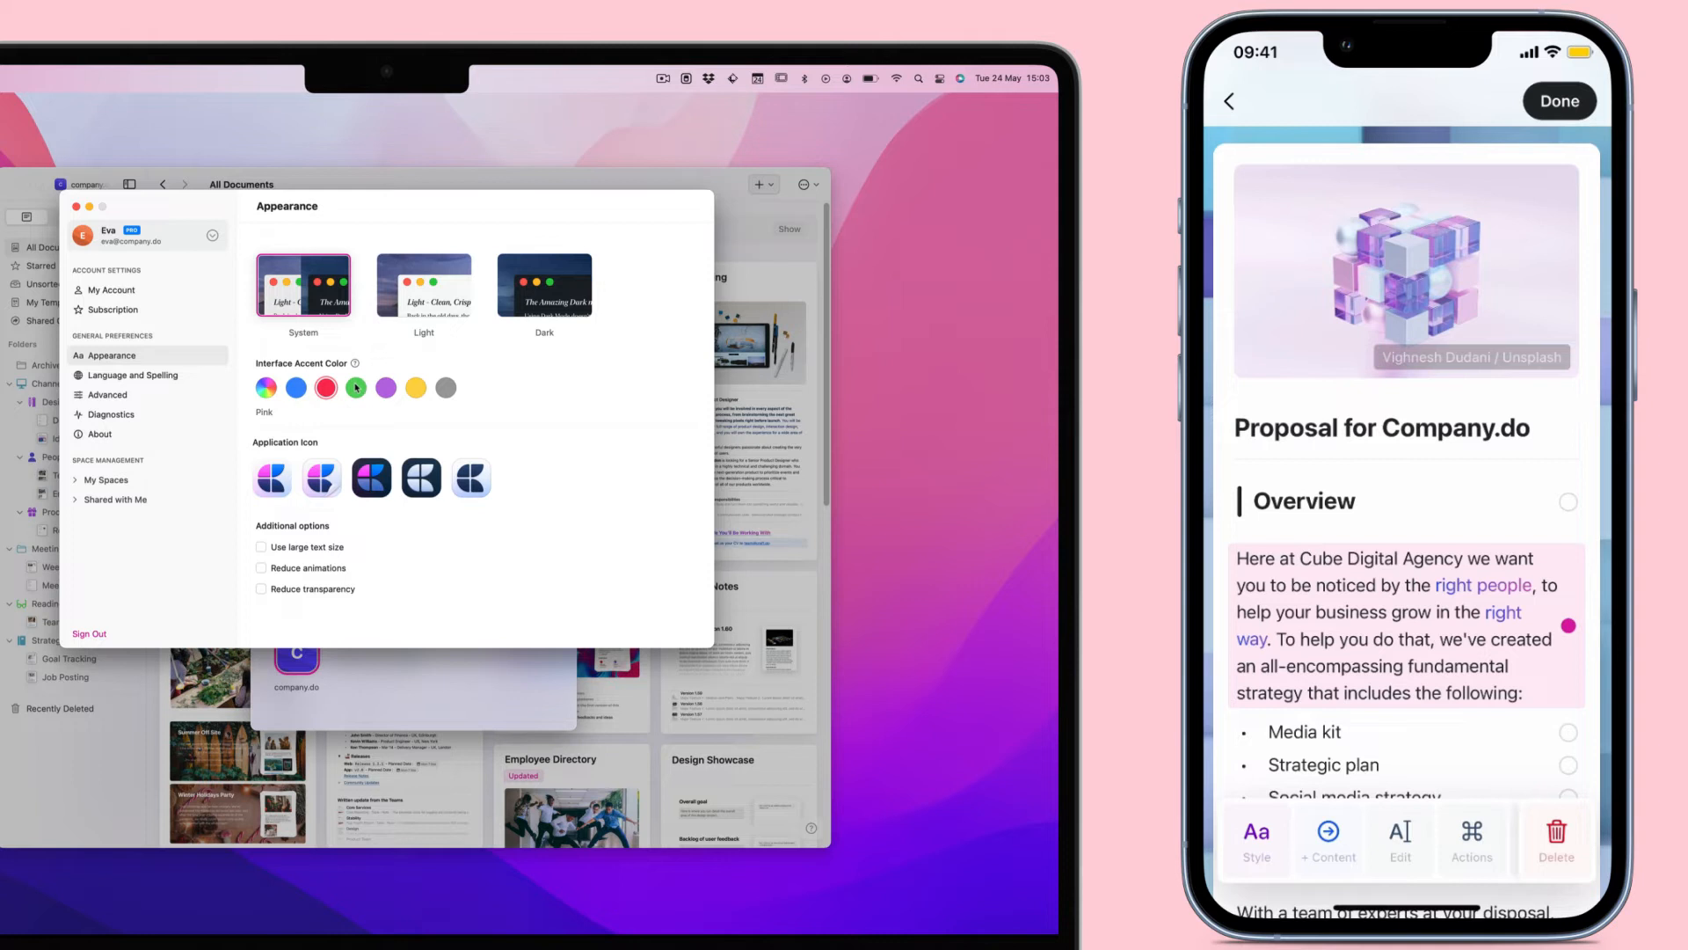
{"action": "left_click", "coordinate": [355, 388]}
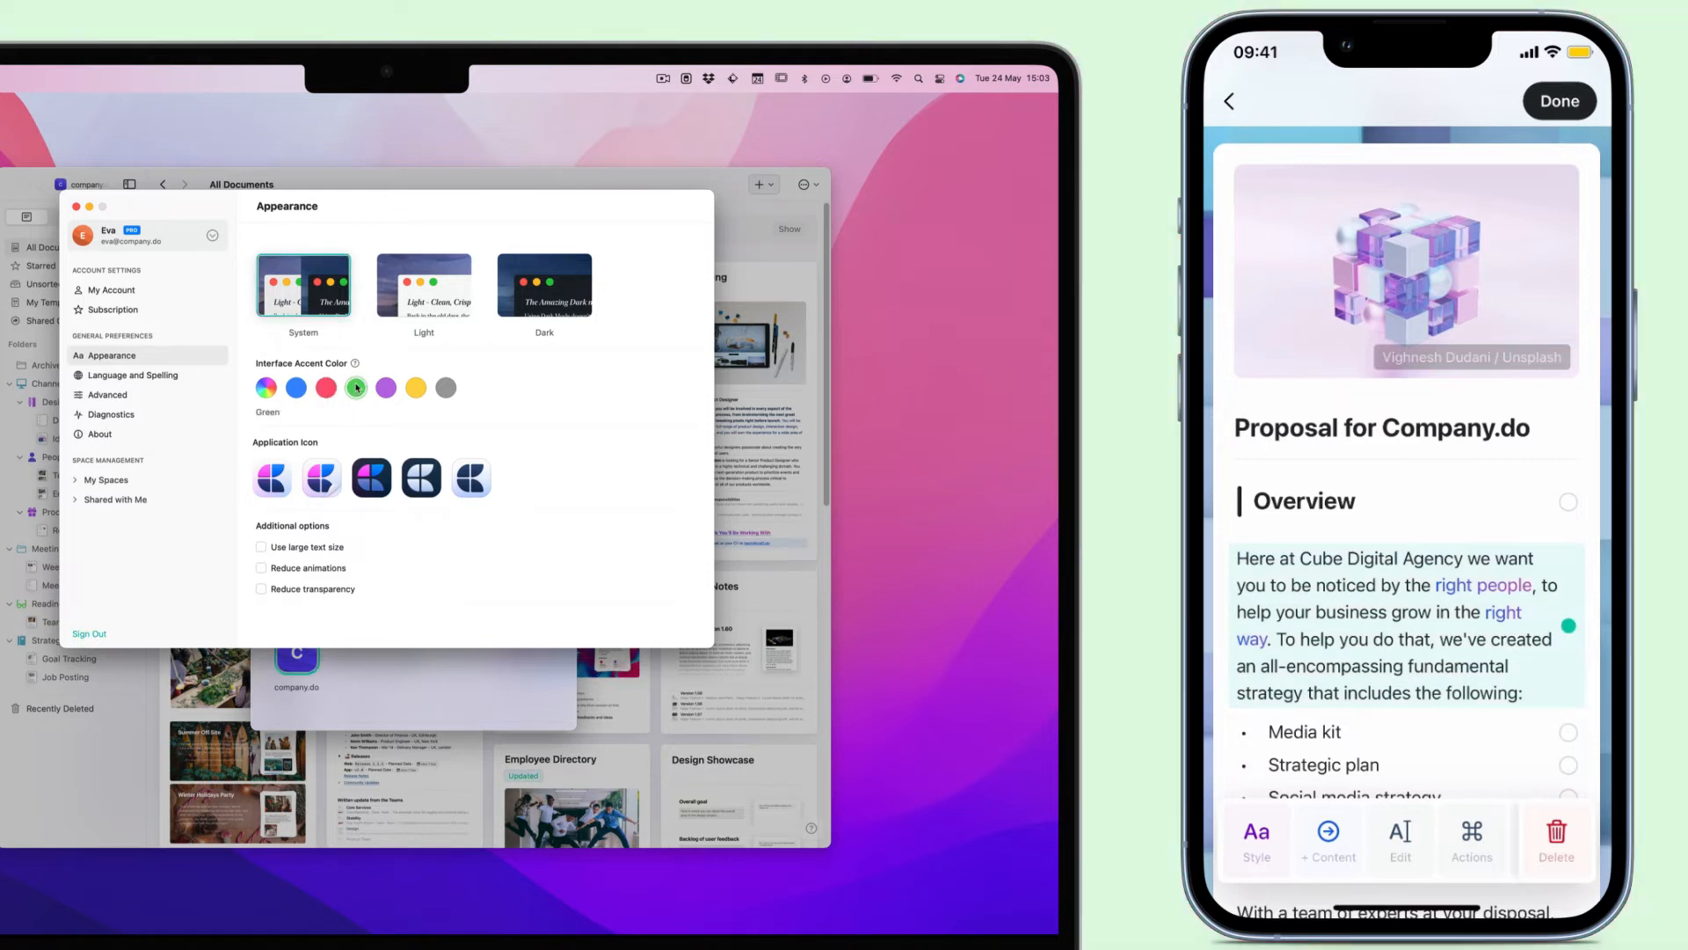
{"action": "left_click", "coordinate": [385, 388]}
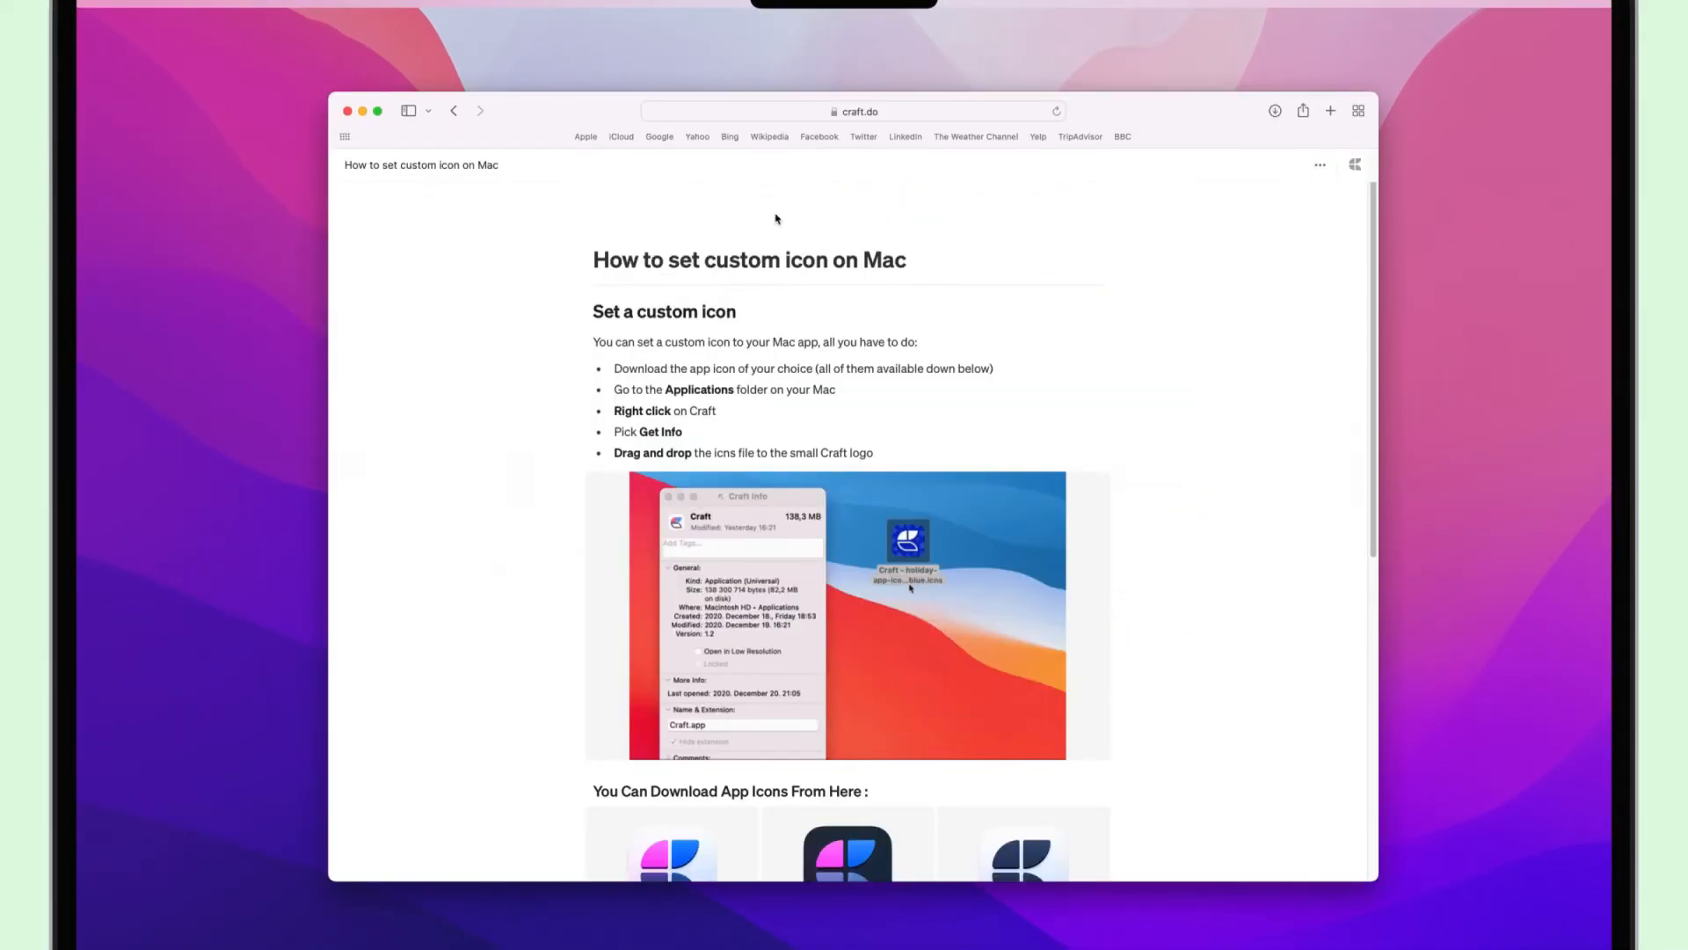
{"action": "left_click_drag", "start_coordinate": [907, 544], "coordinate": [727, 533]}
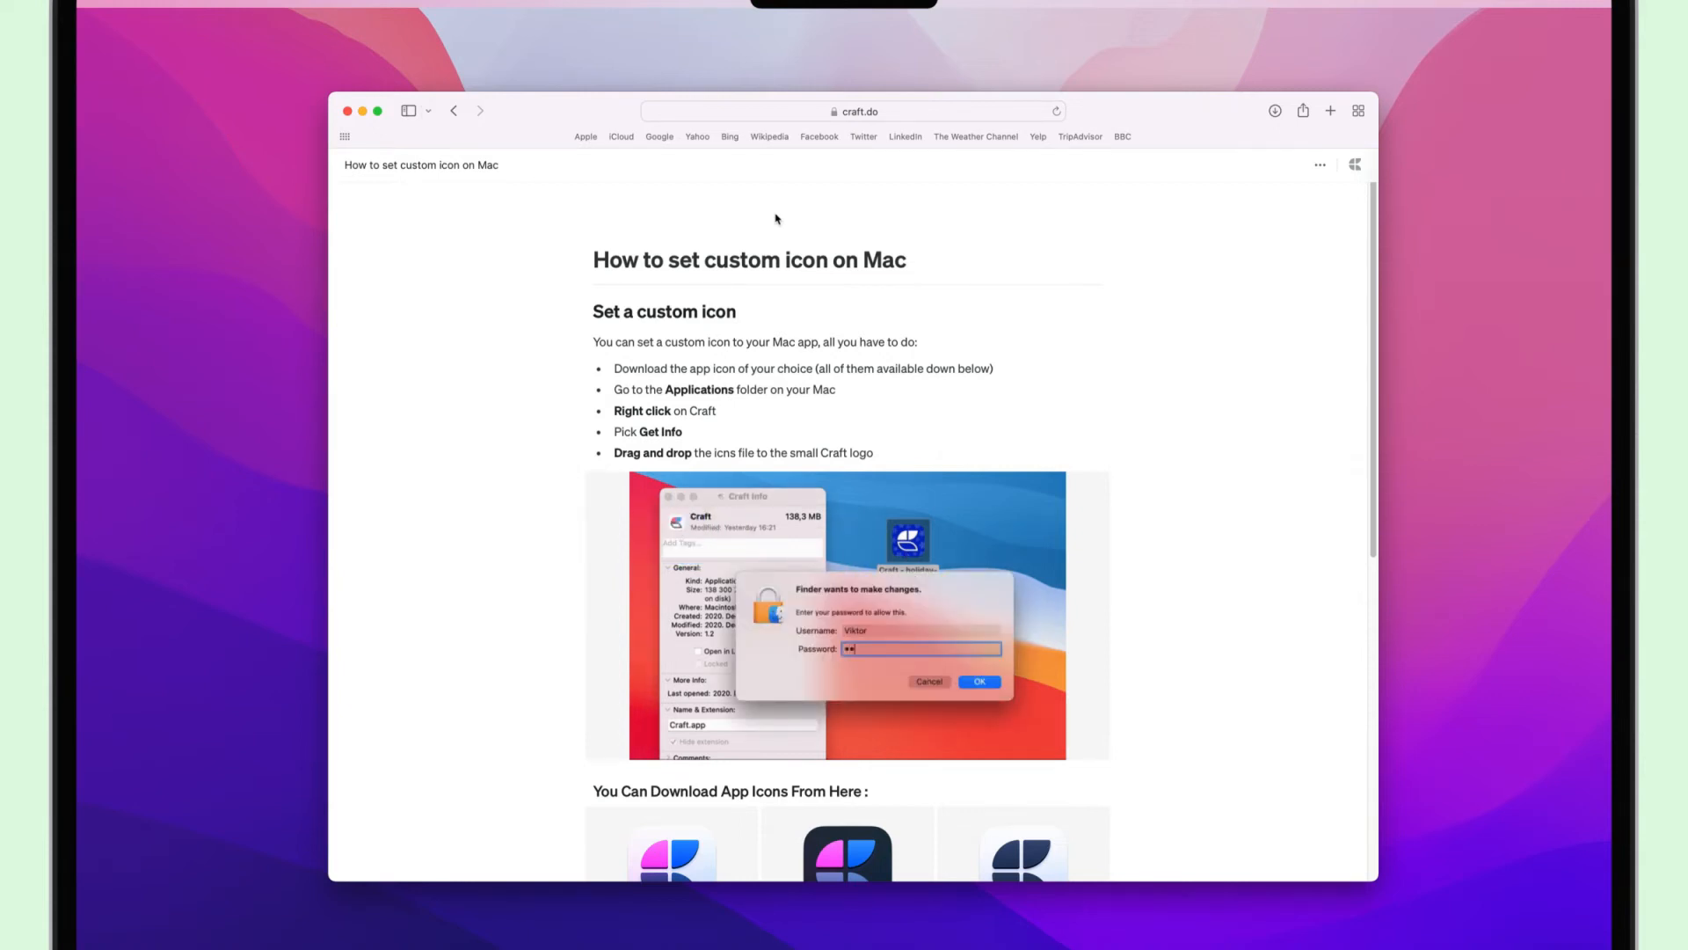
{"action": "type", "text": "•••••••"}
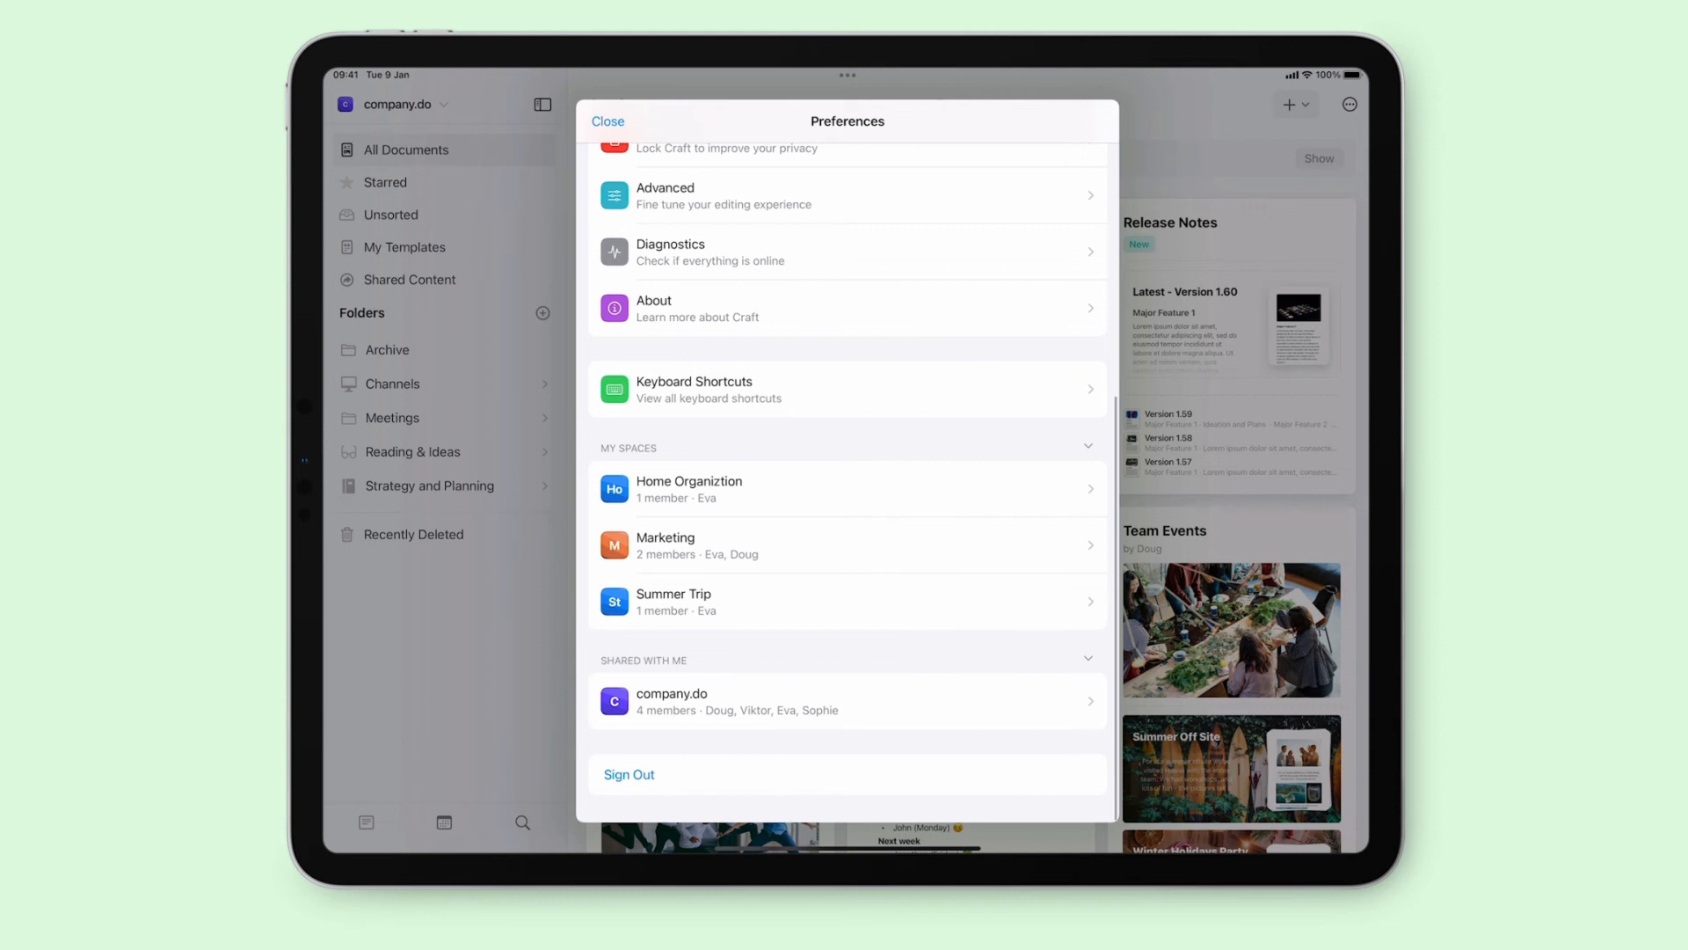
- Set the Marketing space icon to the company.do logo and view its Members
{"action": "left_click", "coordinate": [846, 545]}
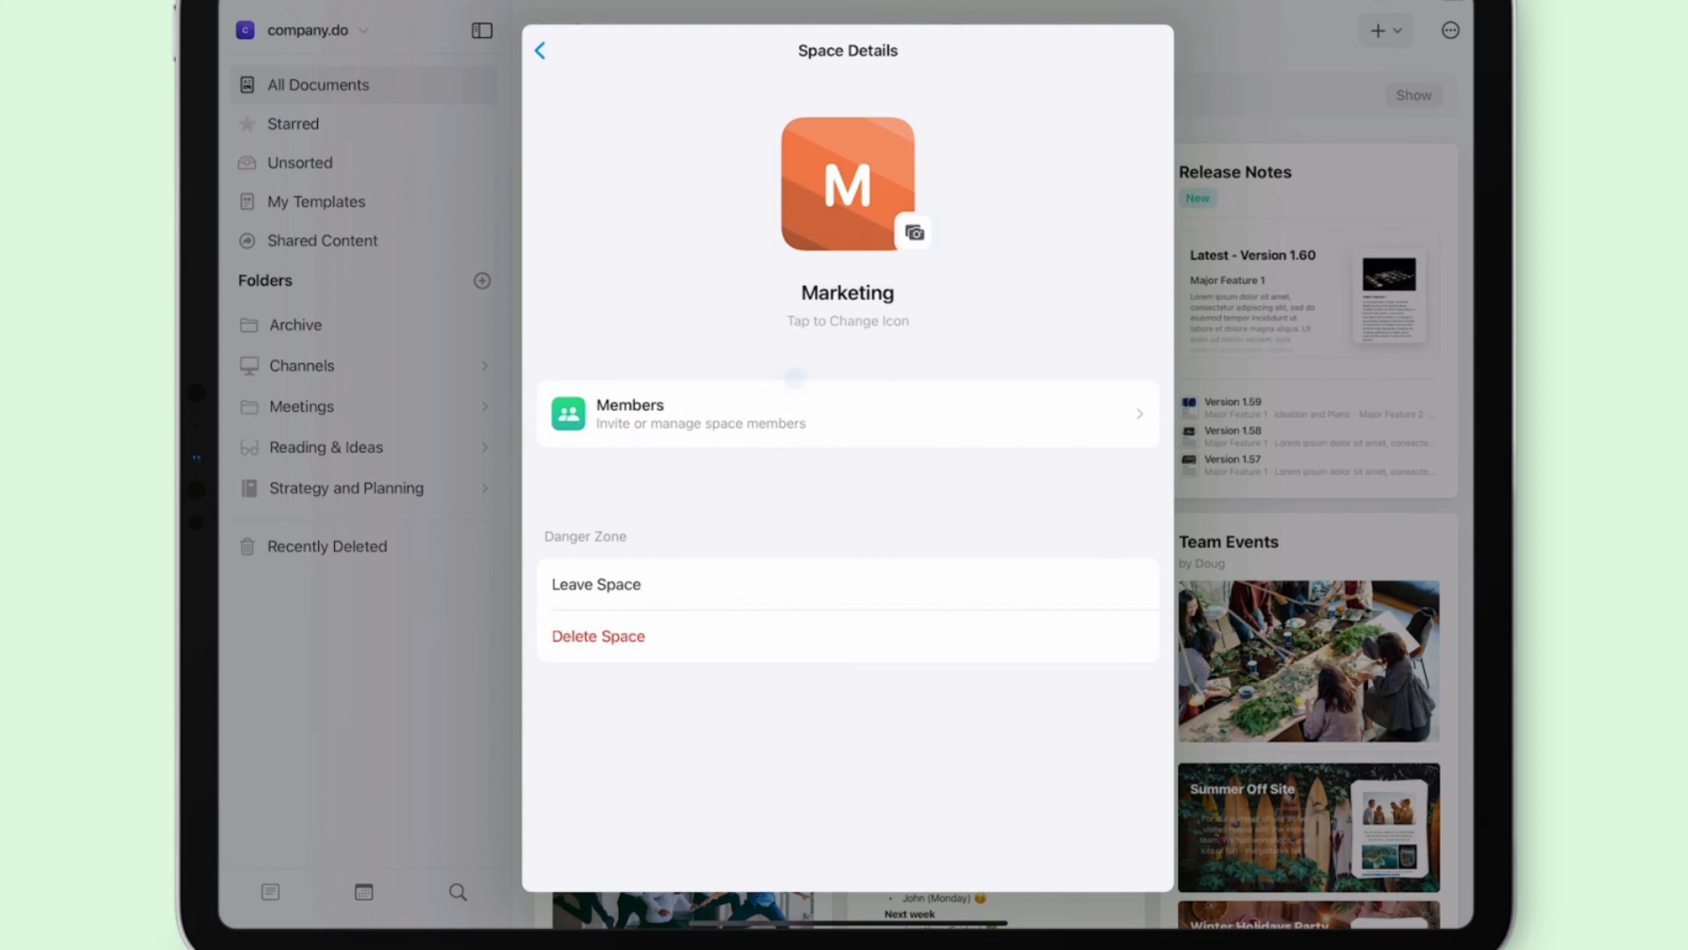
{"action": "left_click", "coordinate": [914, 232]}
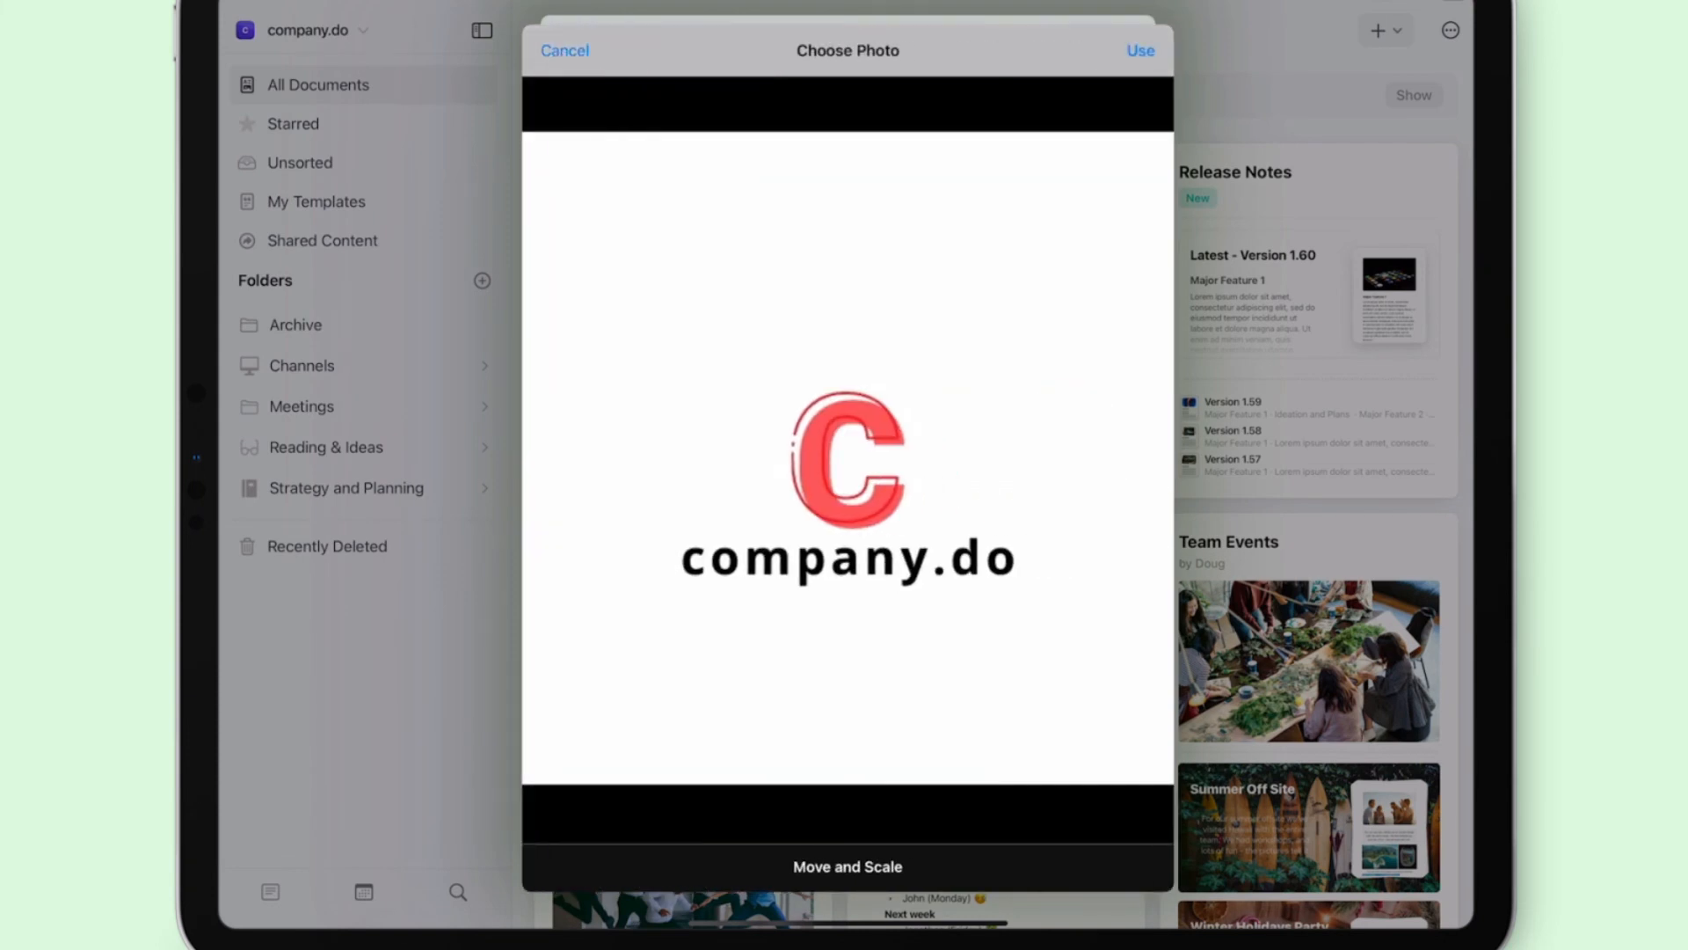
{"action": "left_click", "coordinate": [1140, 50]}
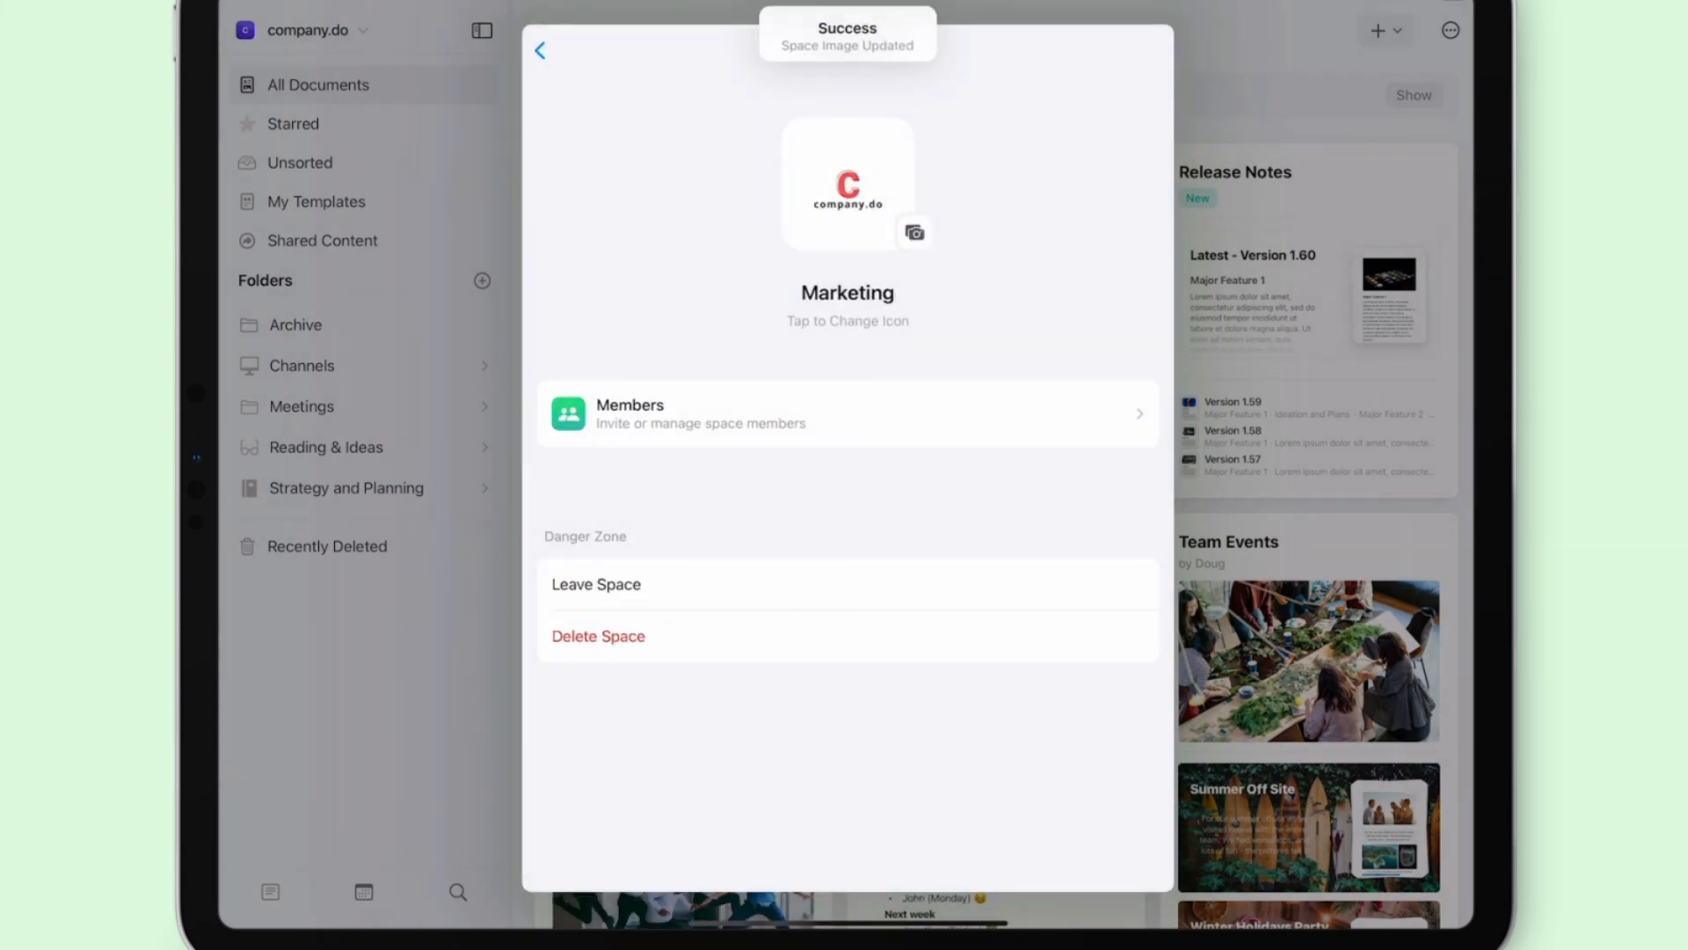
{"action": "left_click", "coordinate": [846, 413]}
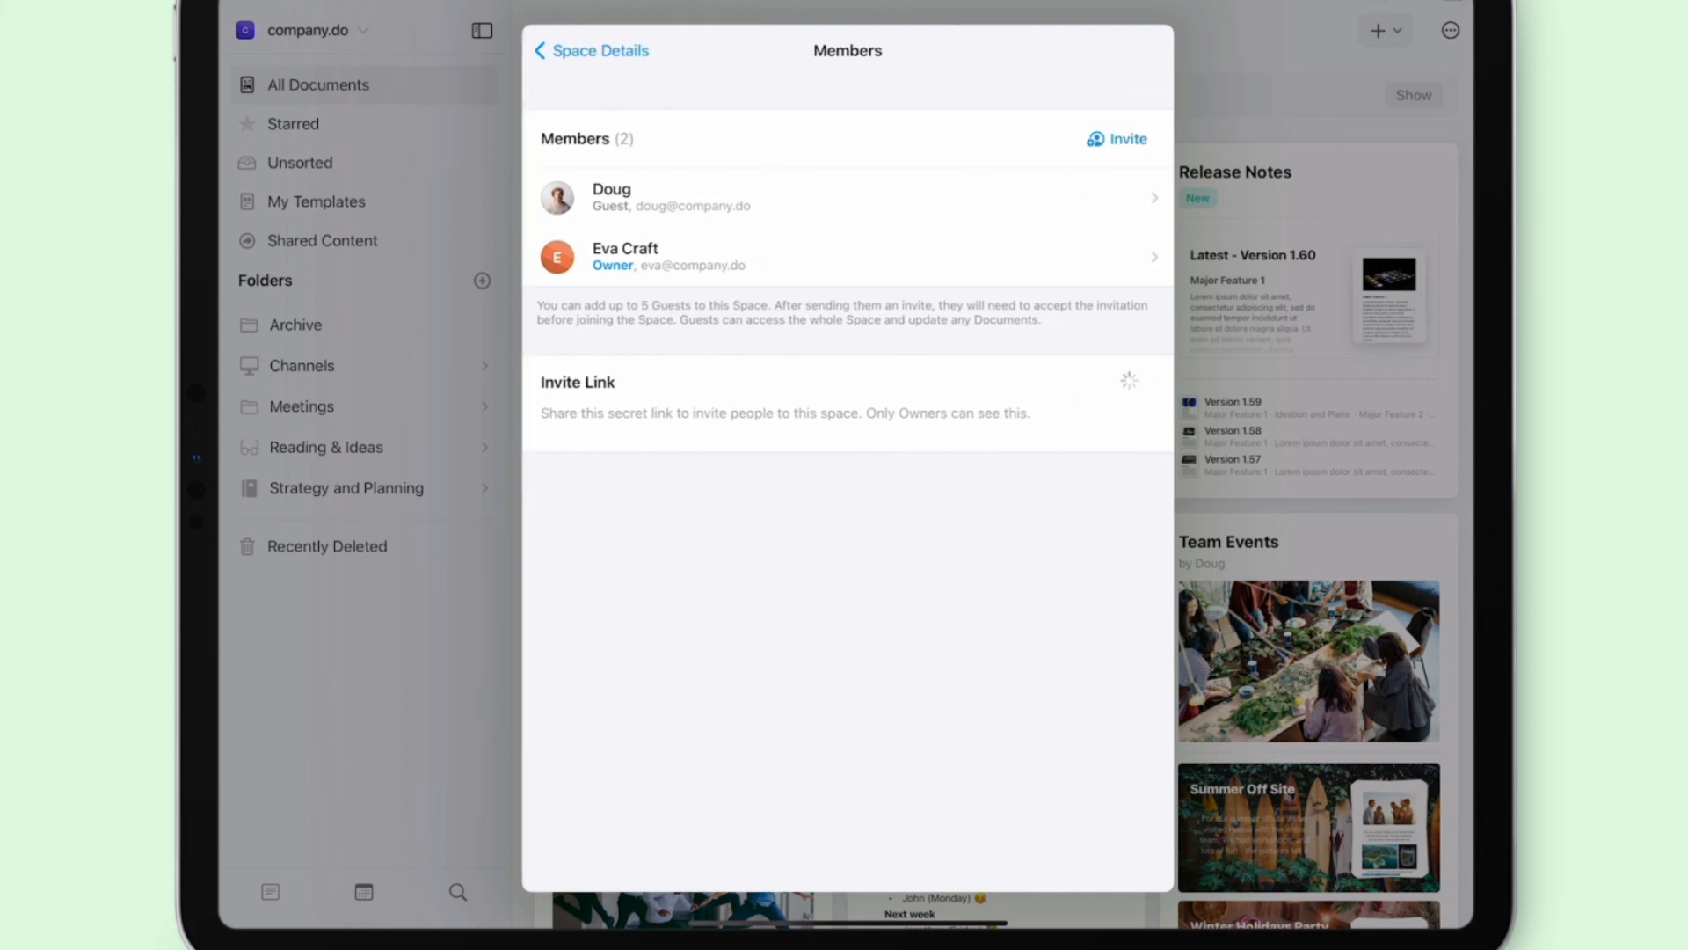
{"action": "left_click", "coordinate": [1123, 138]}
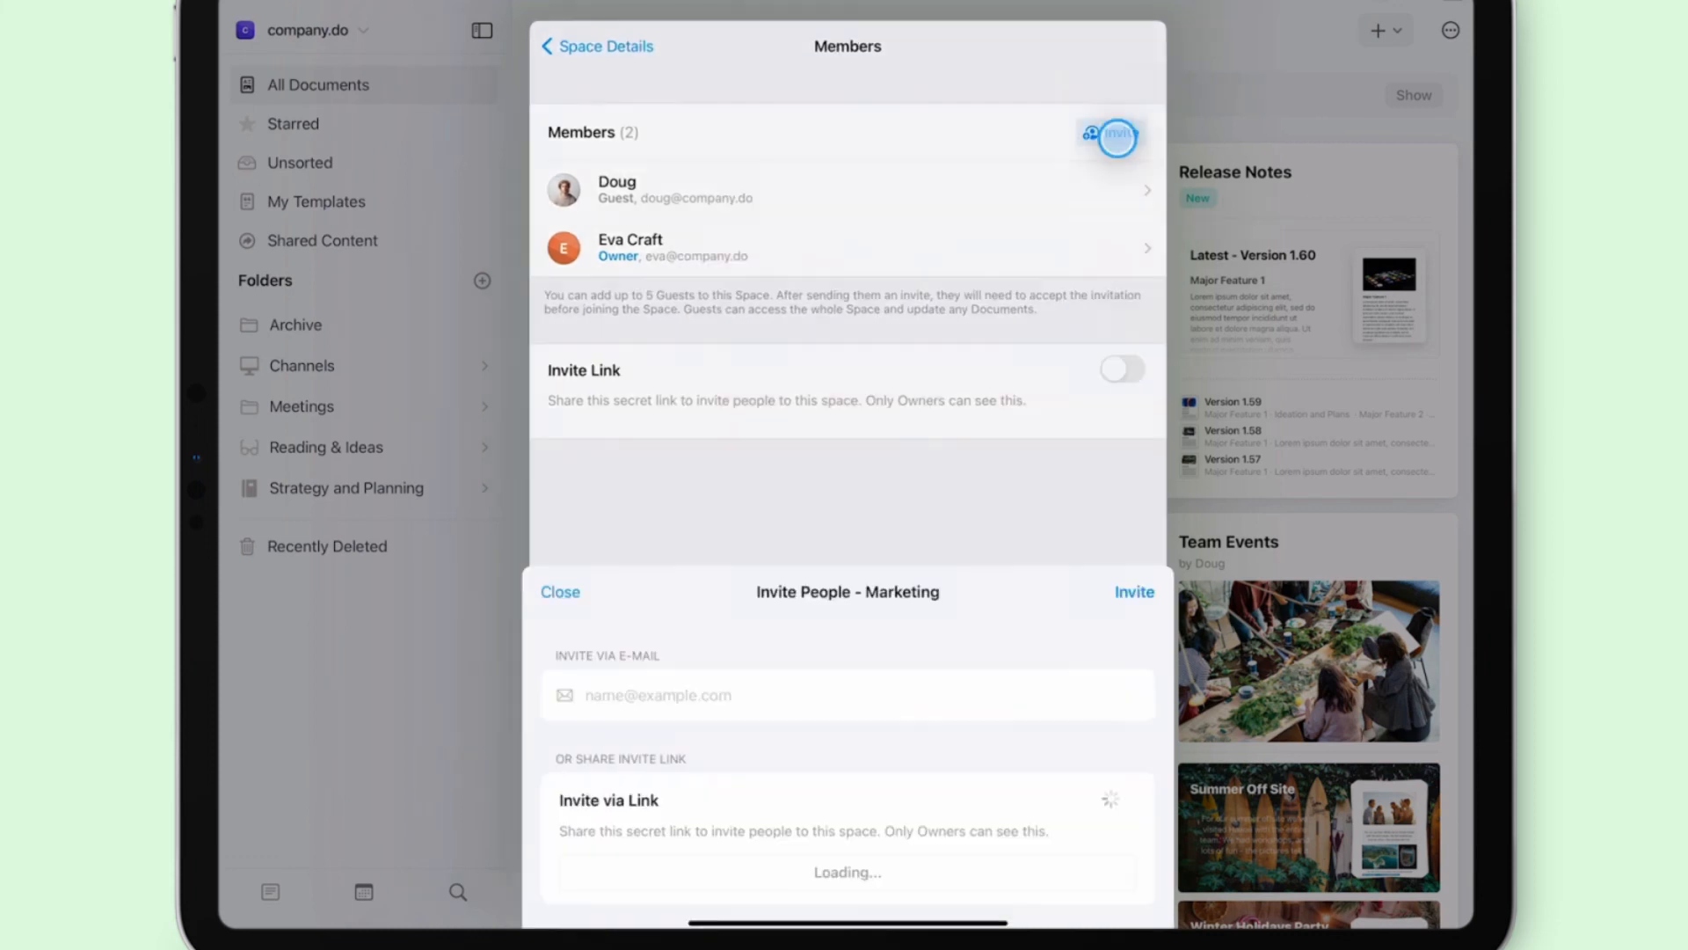
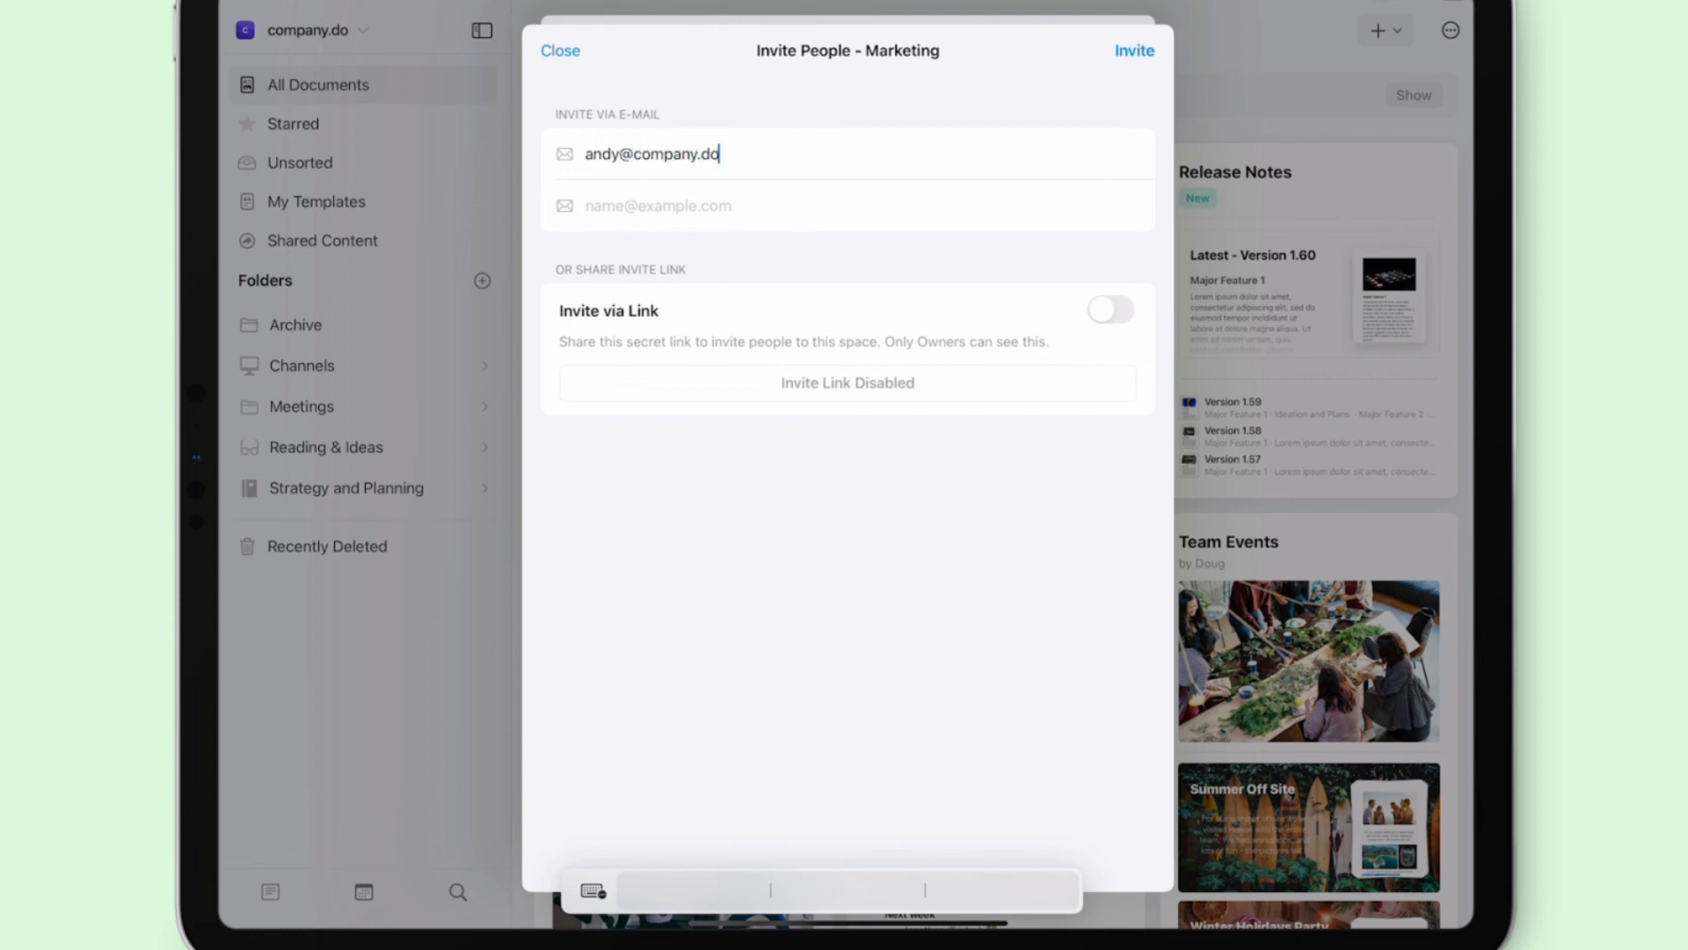
{"action": "left_click", "coordinate": [1133, 50]}
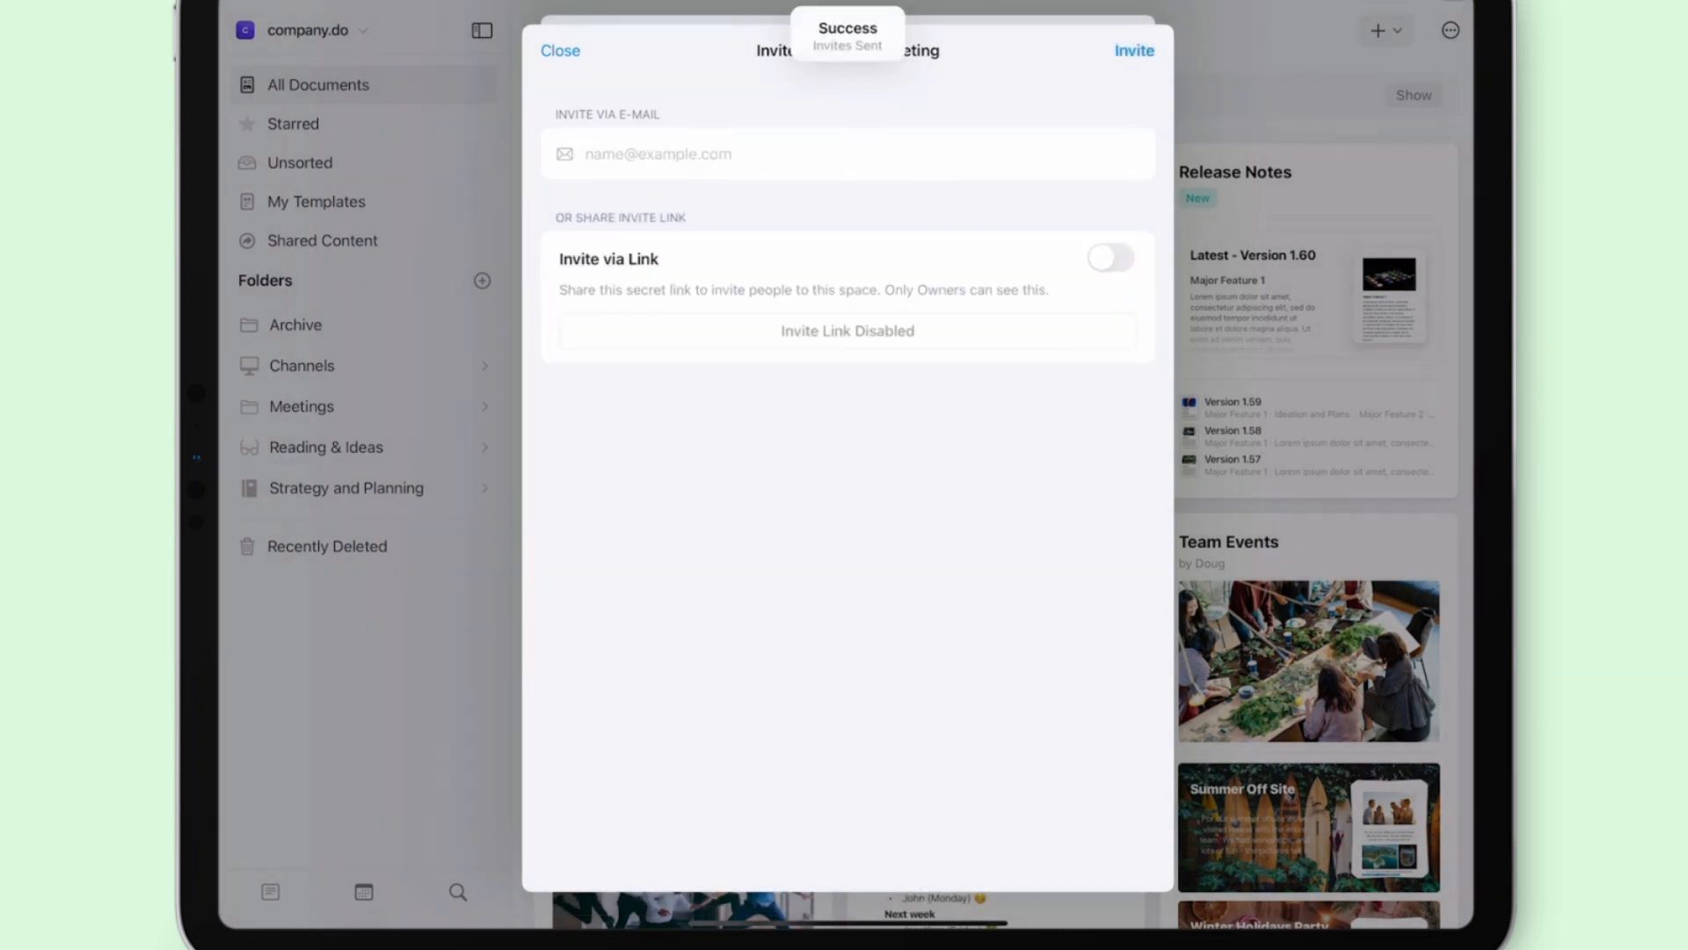